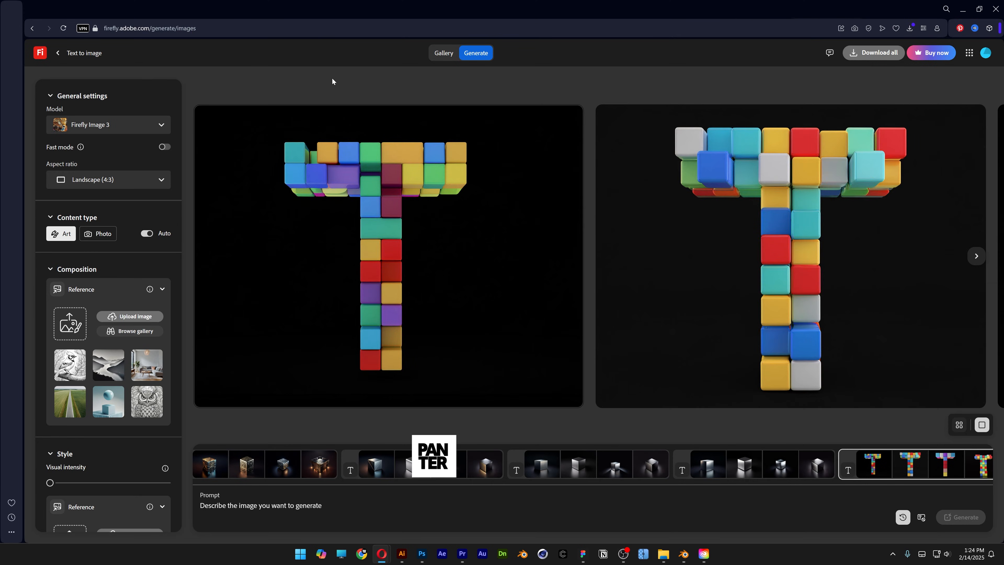
# Choose the output aspect ratio and add the Futuristic concept effect to the style
pyautogui.click(109, 180)
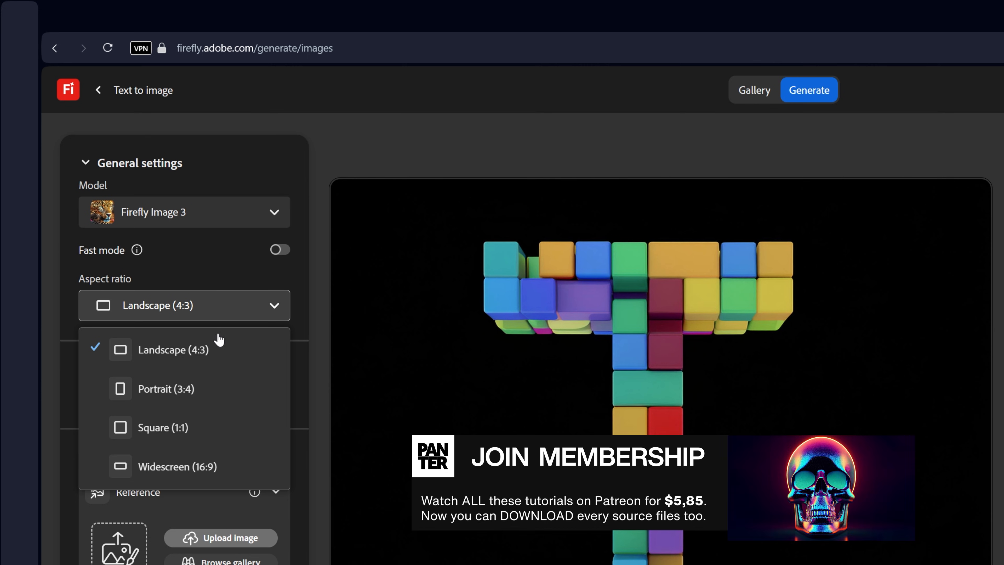
pyautogui.click(165, 427)
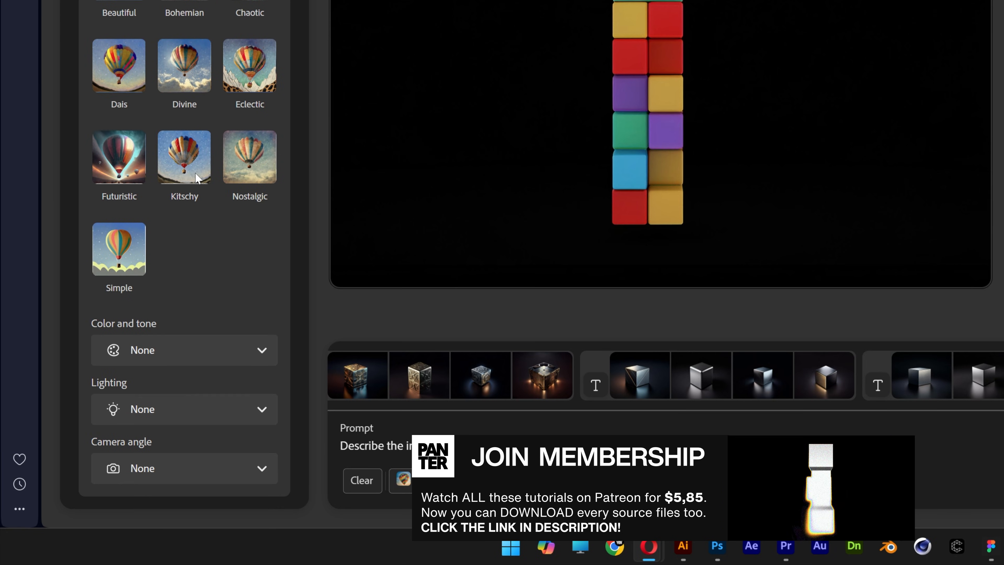
pyautogui.click(118, 156)
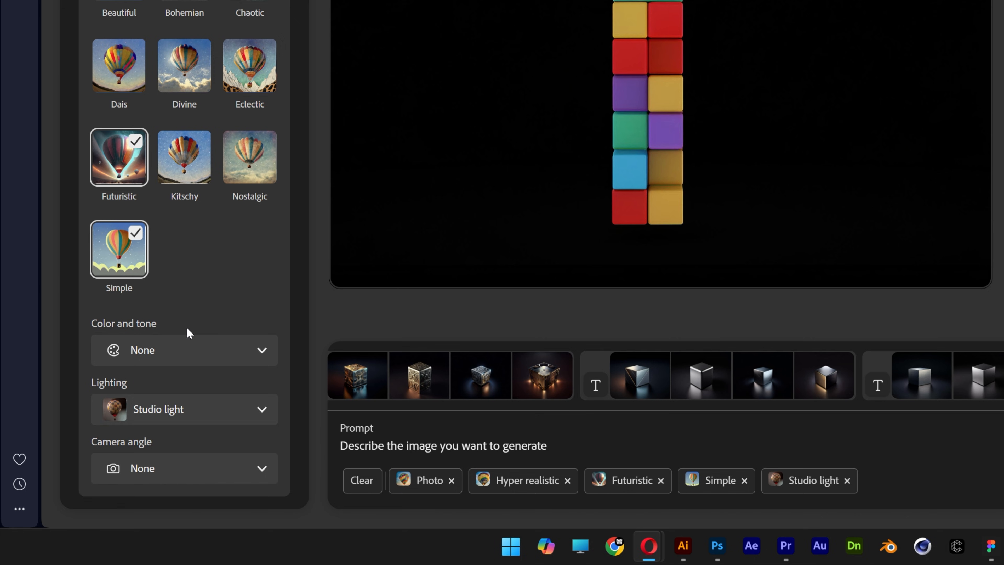
# Enter the prompt 'cube with sharp edges made of prism glass, isolated on black background' and generate
pyautogui.write('cube with')
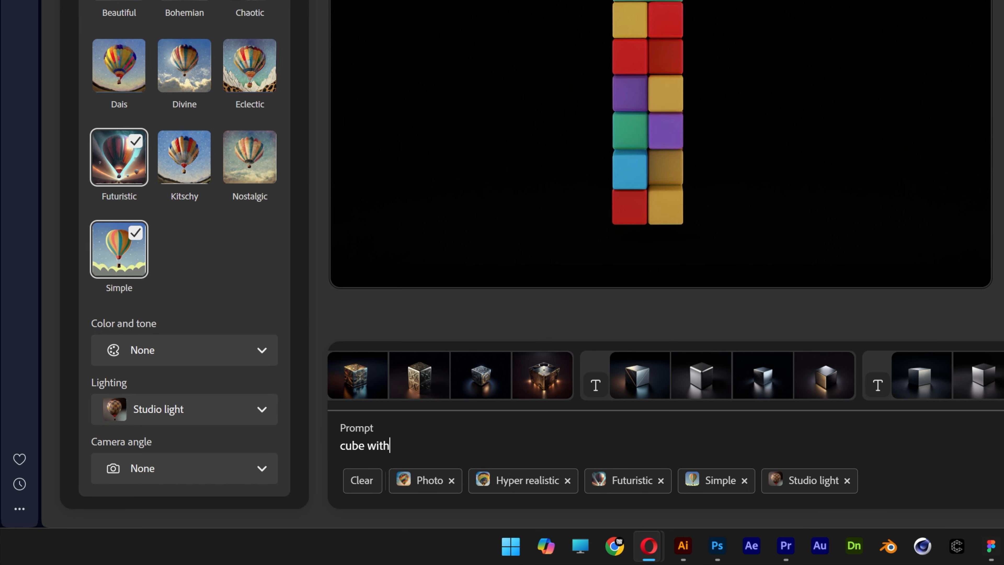
pyautogui.write('sharp edges made of prism glass,')
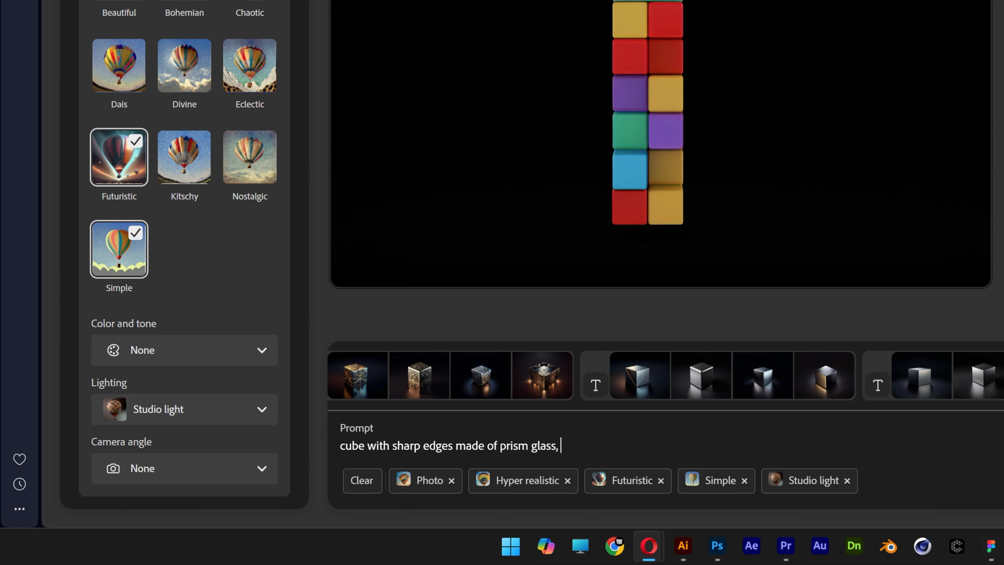
pyautogui.write('isolated on black background')
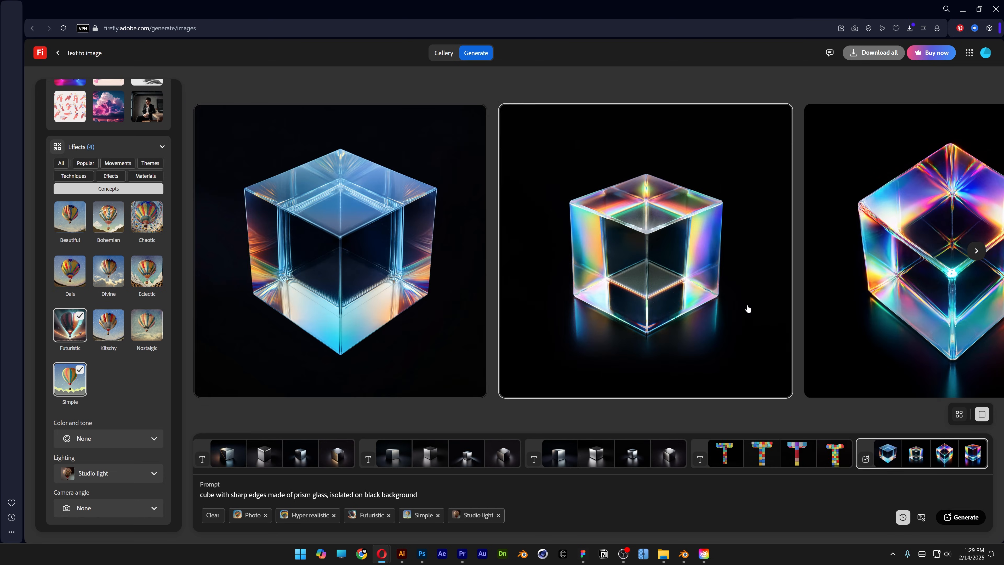
# View a generated glass cube full size and step to the next result
pyautogui.click(976, 251)
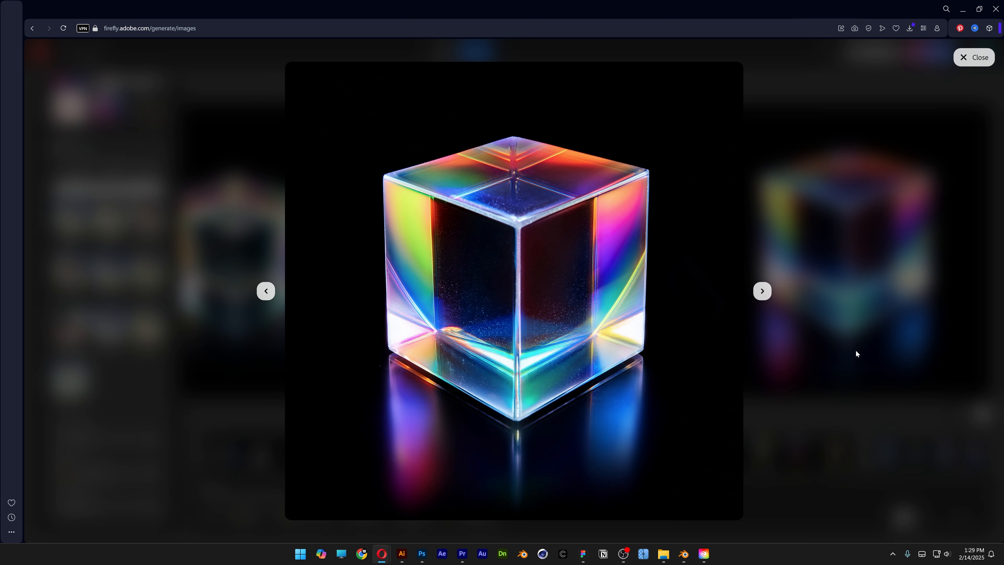
pyautogui.click(973, 58)
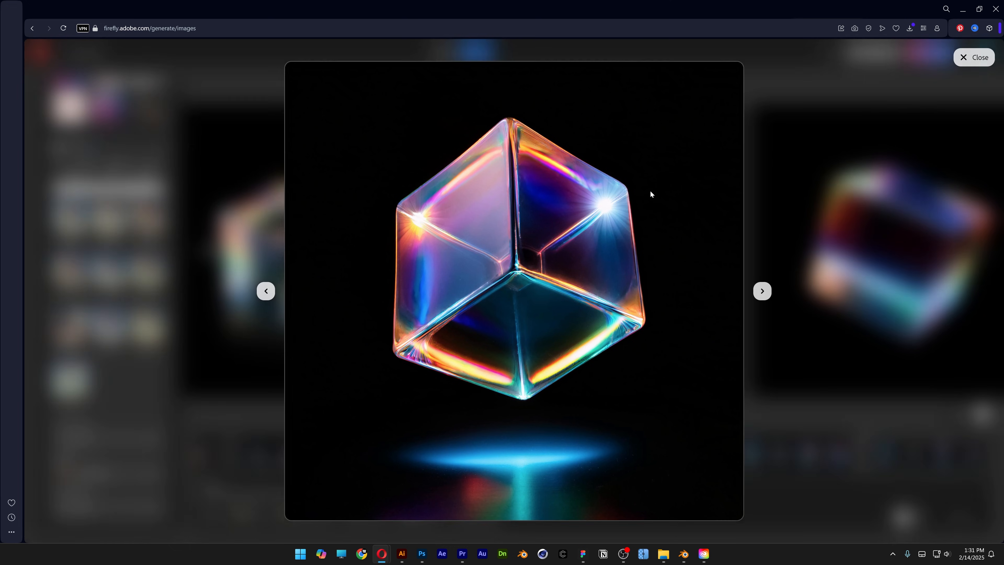
pyautogui.moveTo(842, 249)
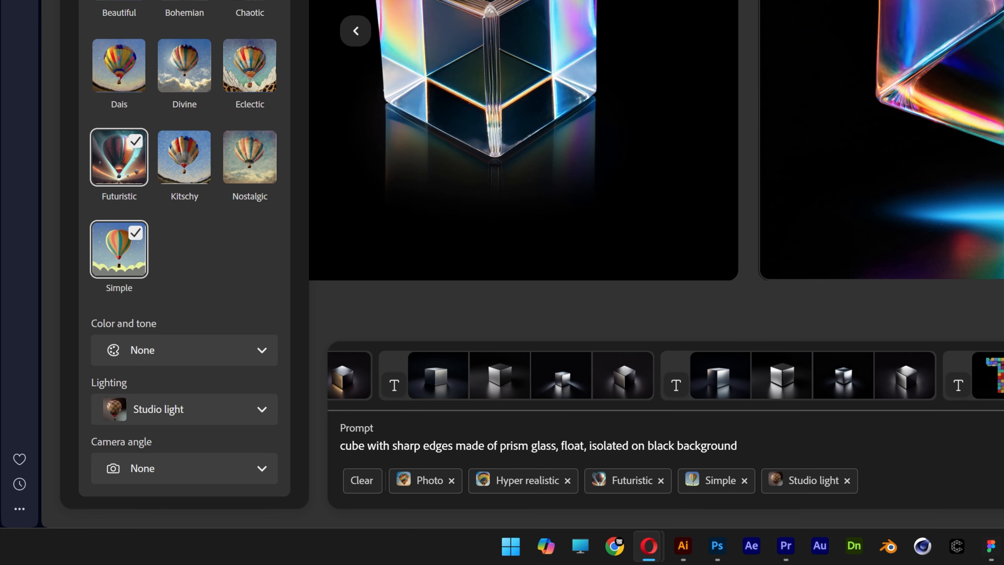
# Extend the prompt with 'sparkles, glowing,' for a new batch of cubes
pyautogui.write('sparkles')
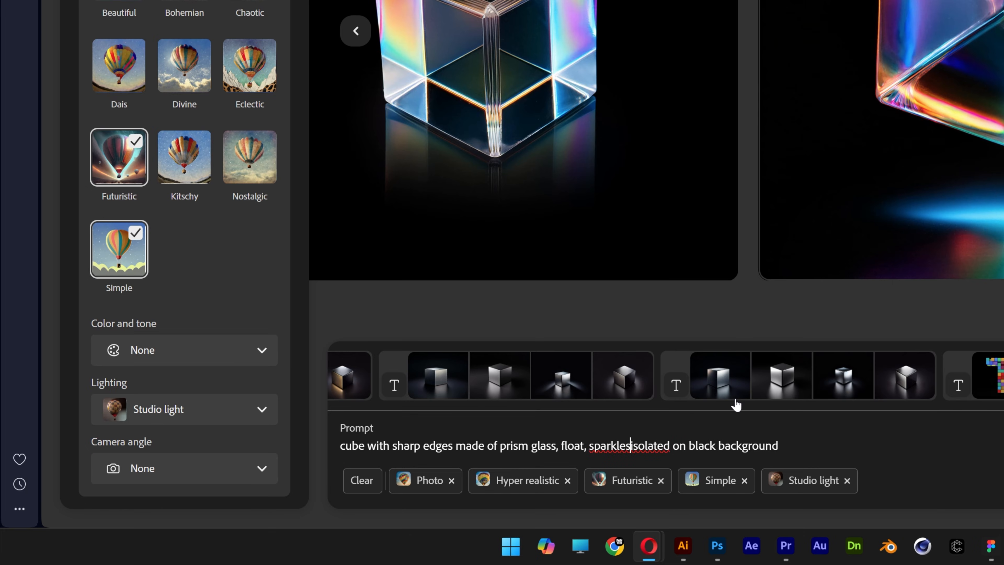
pyautogui.write(', glowing,')
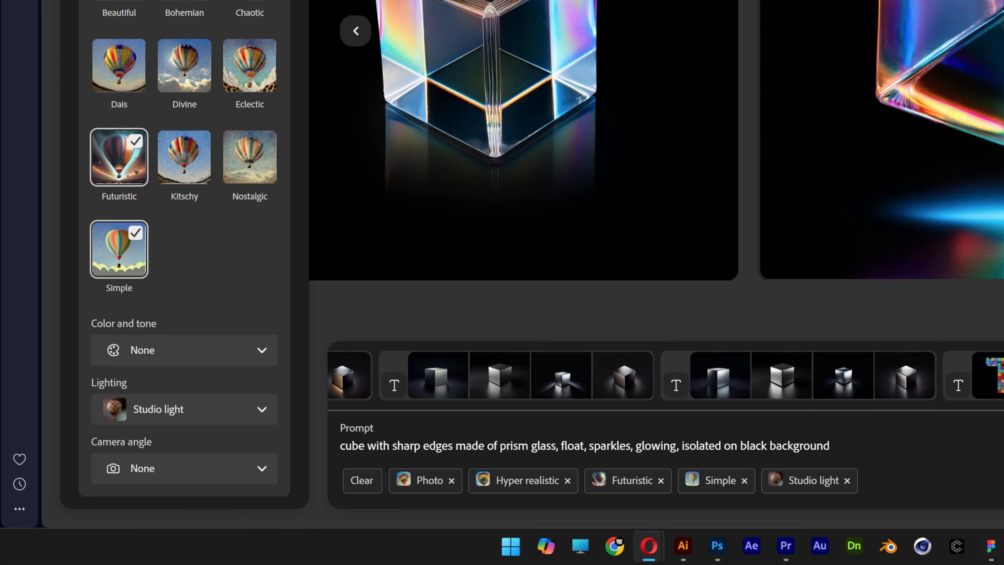
# Inspect the glowing cube results full size one after another, then return to the grid
pyautogui.click(523, 142)
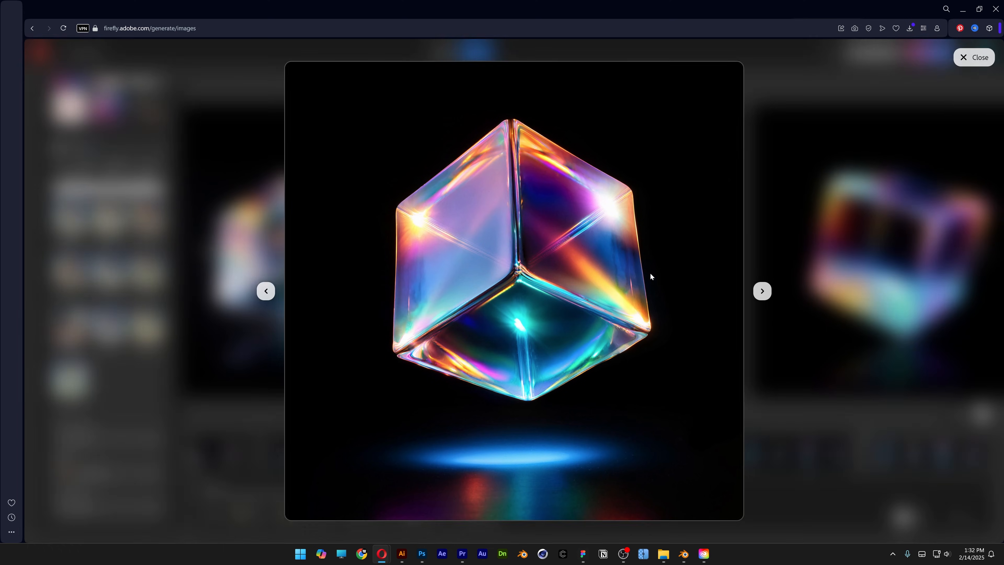
pyautogui.click(974, 57)
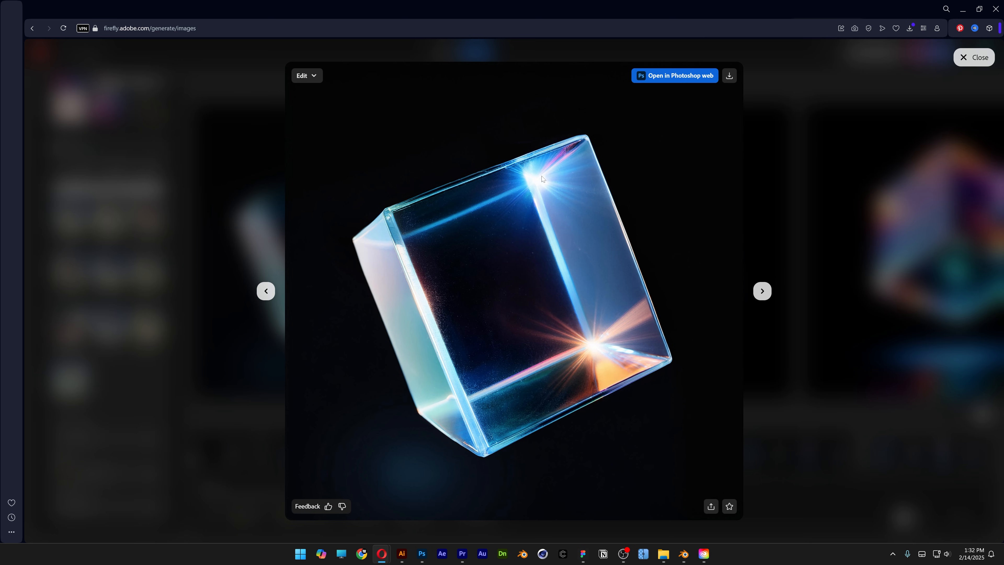
pyautogui.click(974, 57)
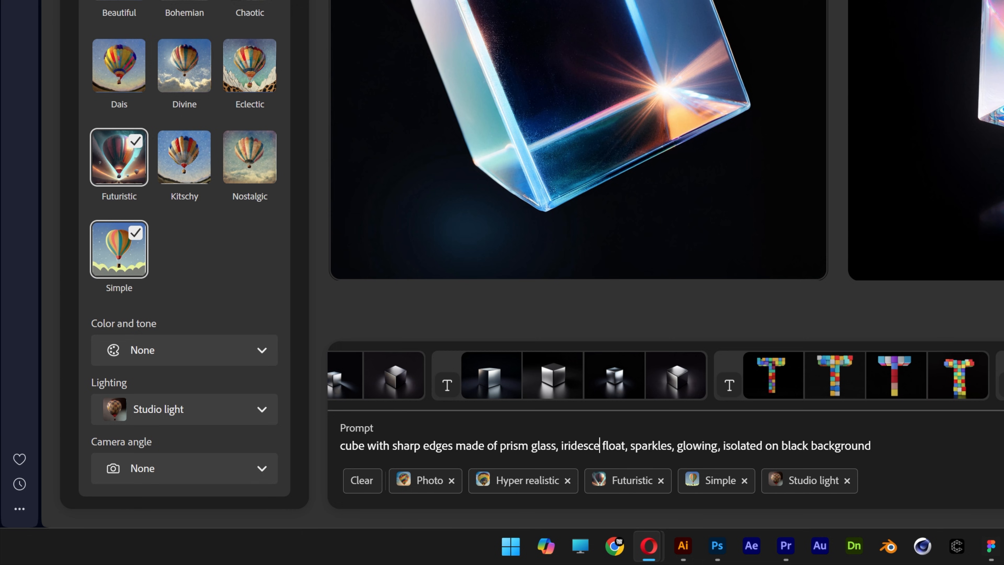
# Add 'iridescent glass,' to the prompt, view the iridescent cube full size and reach its Edit options
pyautogui.write('nt glass,')
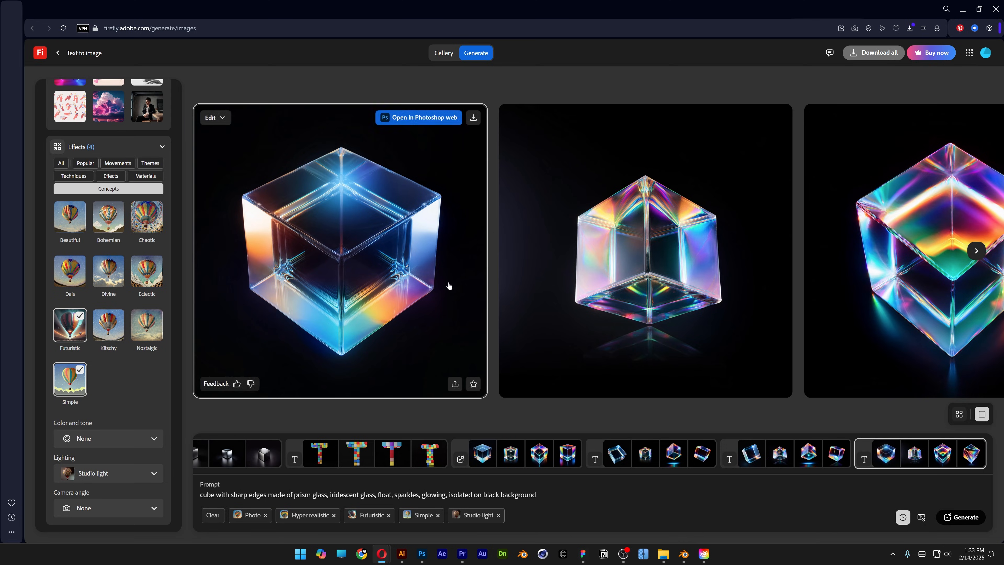
pyautogui.click(644, 250)
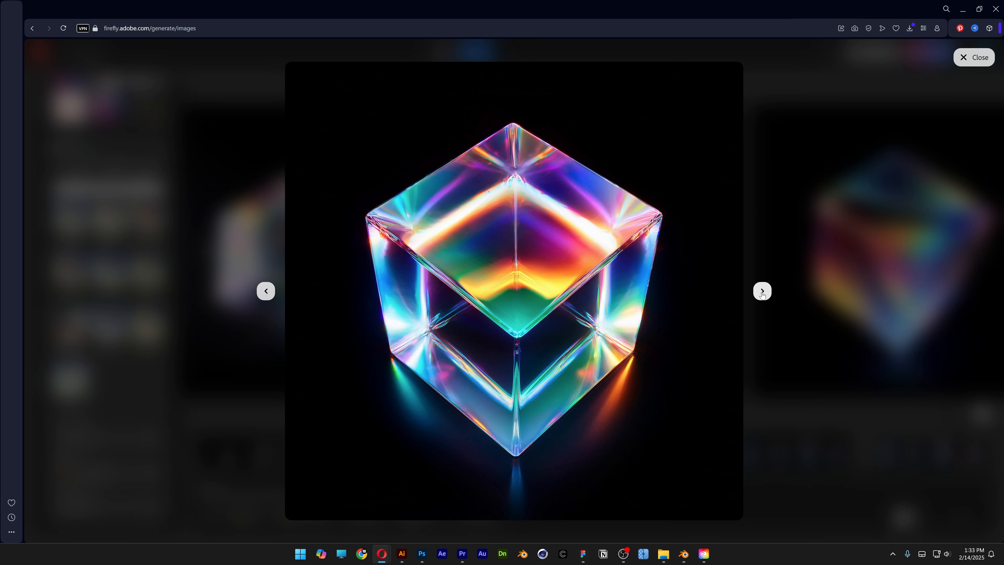
pyautogui.click(762, 291)
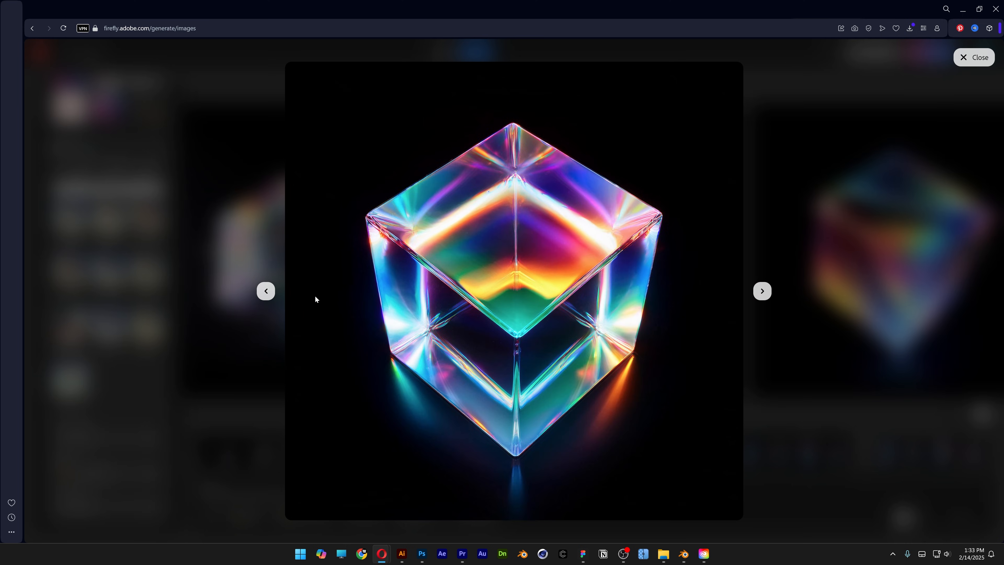
pyautogui.click(345, 176)
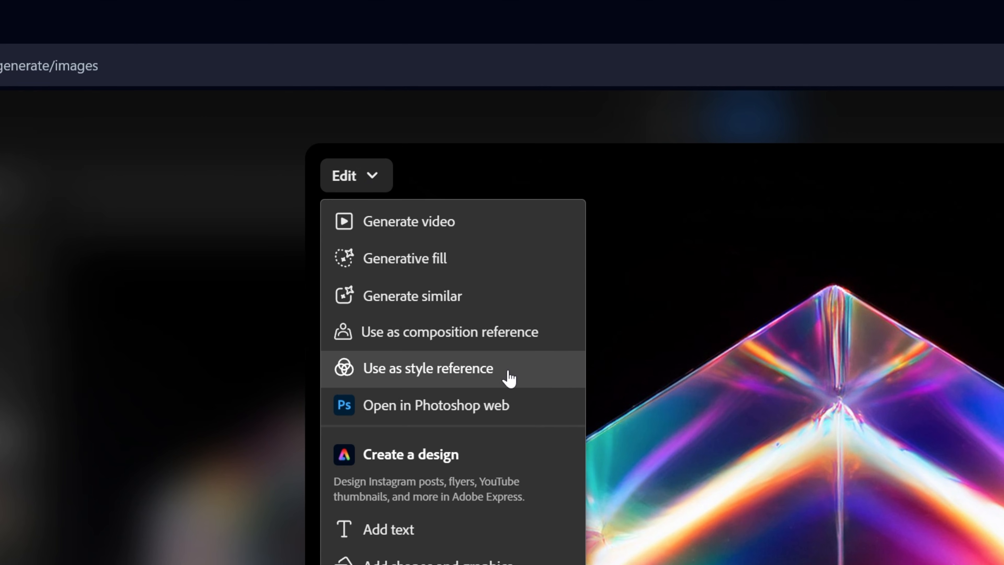
# Use the glass cube as style reference and set the aspect ratio to Widescreen (16:9)
pyautogui.click(427, 368)
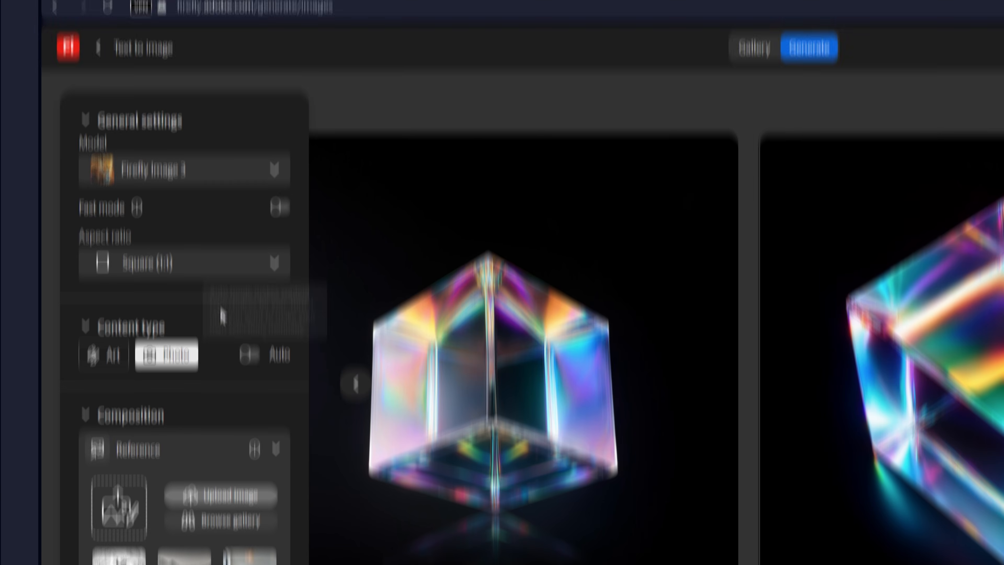
pyautogui.click(183, 305)
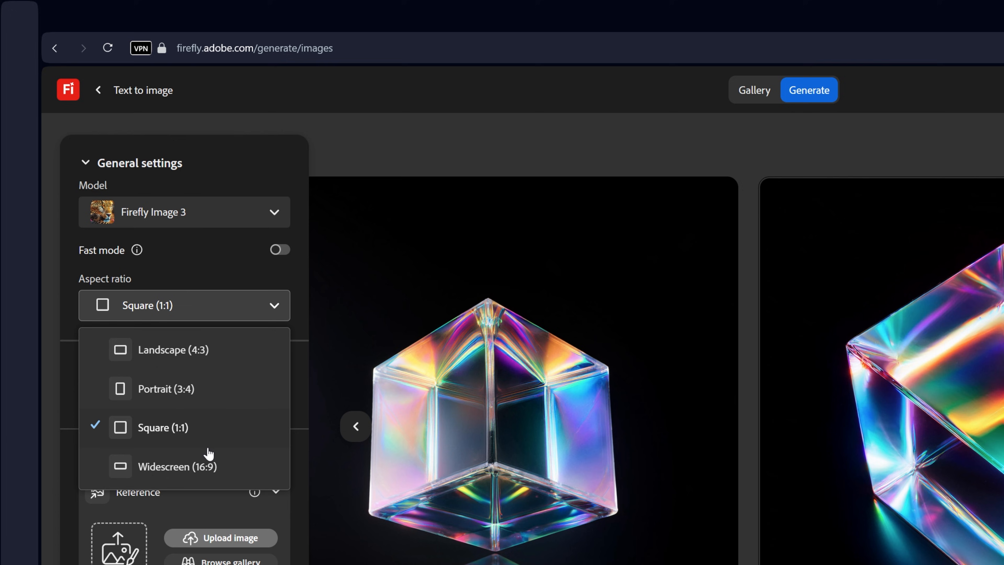
pyautogui.click(176, 467)
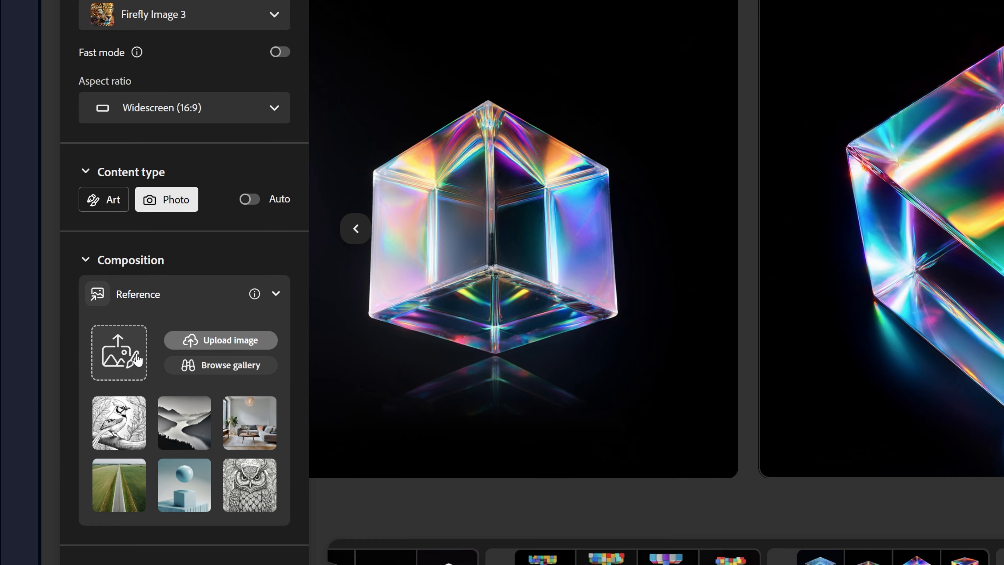
# Upload the Nike logo screenshot as the composition reference image
pyautogui.click(220, 341)
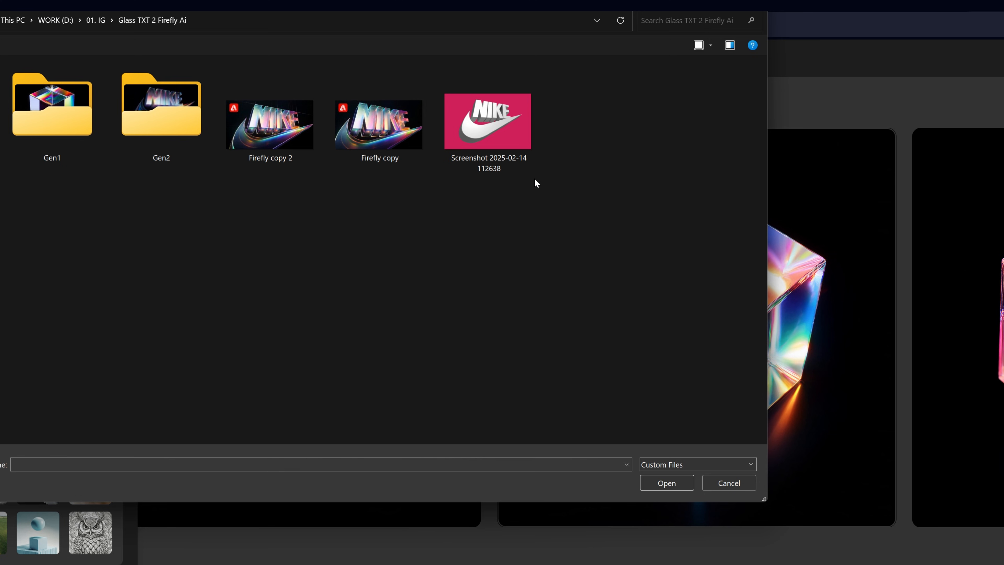
pyautogui.click(487, 121)
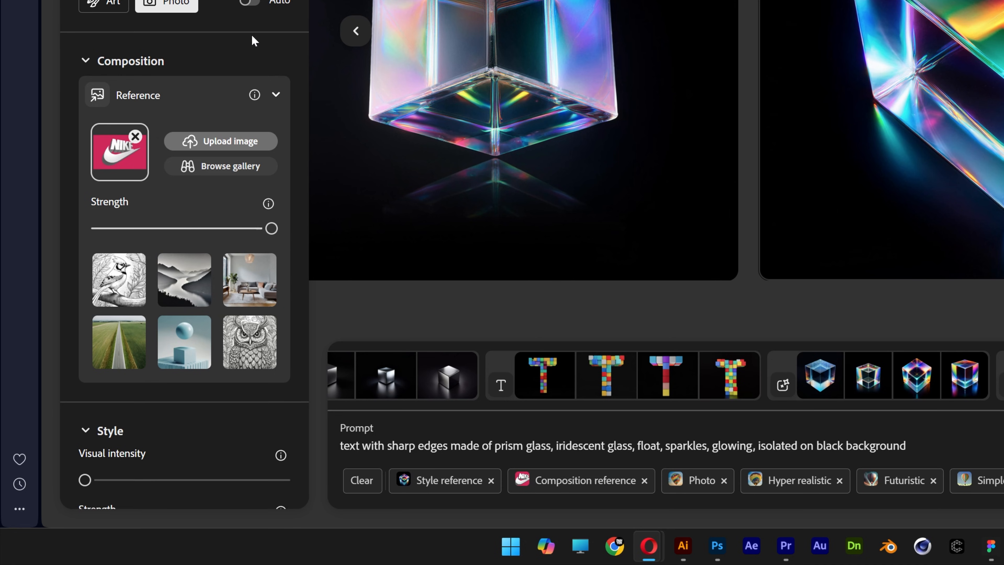
# Reduce the style reference Strength slider to about halfway
pyautogui.scroll(-3)
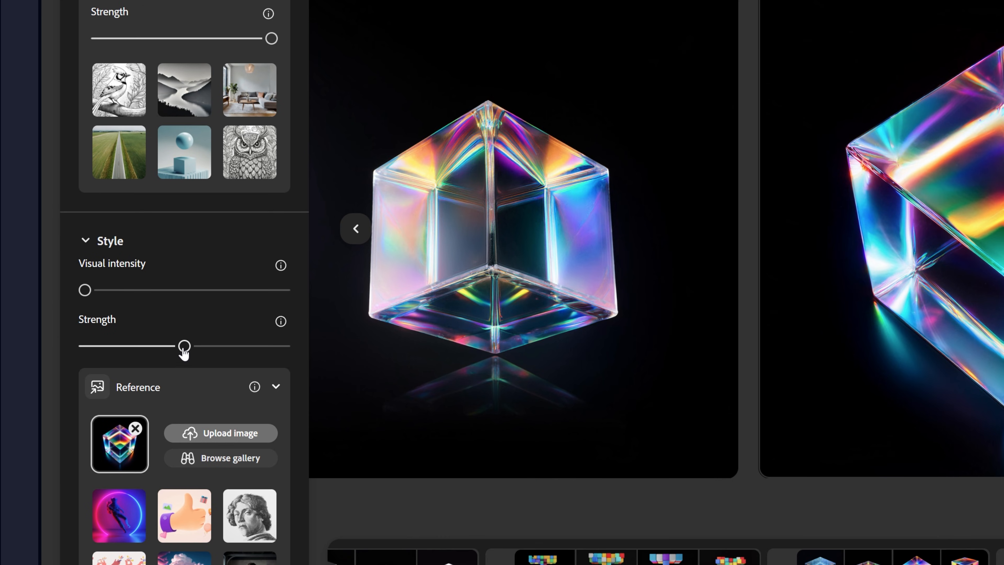
pyautogui.moveTo(184, 346); pyautogui.dragTo(84, 346)
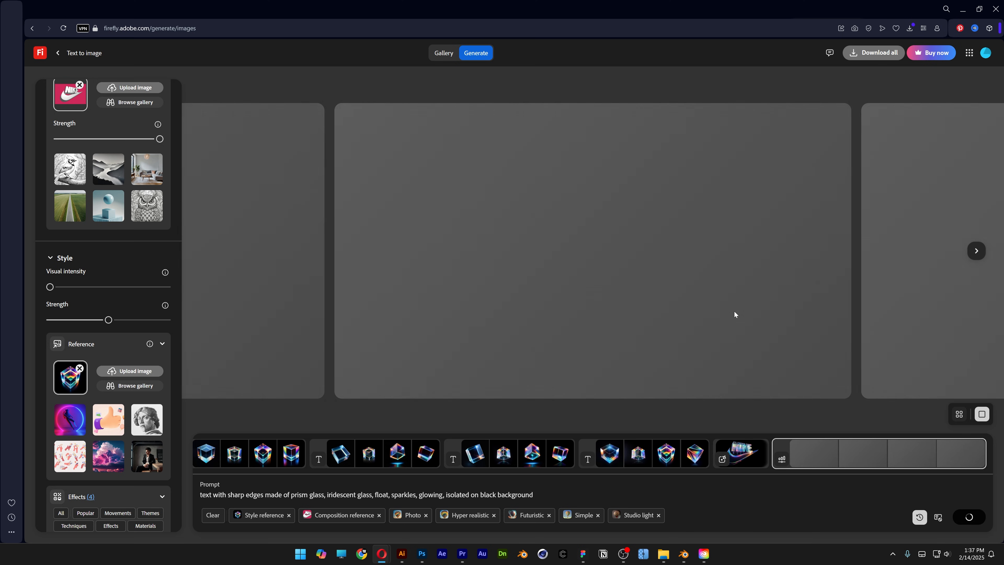
# Browse the prism-glass Nike results and bring one up in full view
pyautogui.click(960, 517)
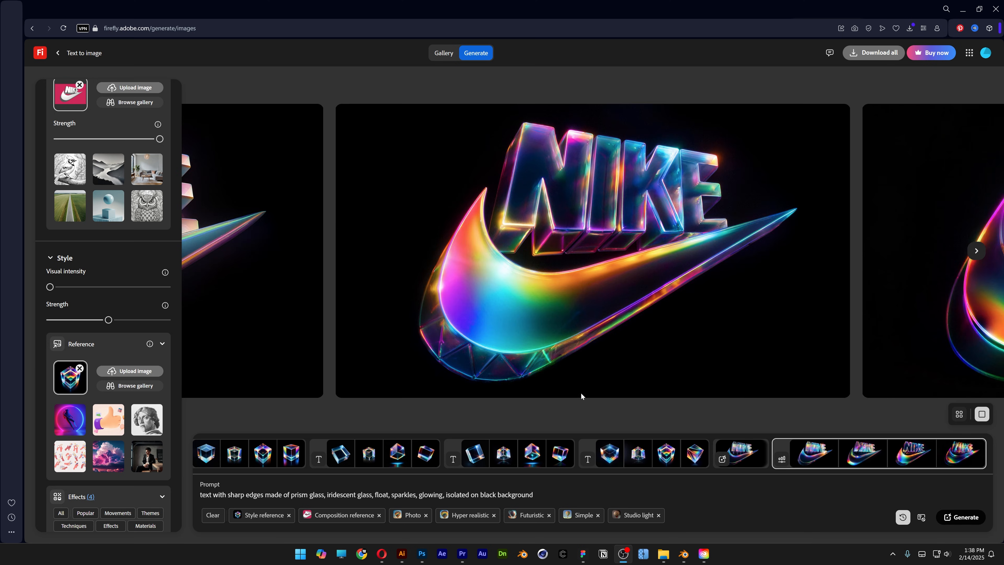
pyautogui.click(976, 251)
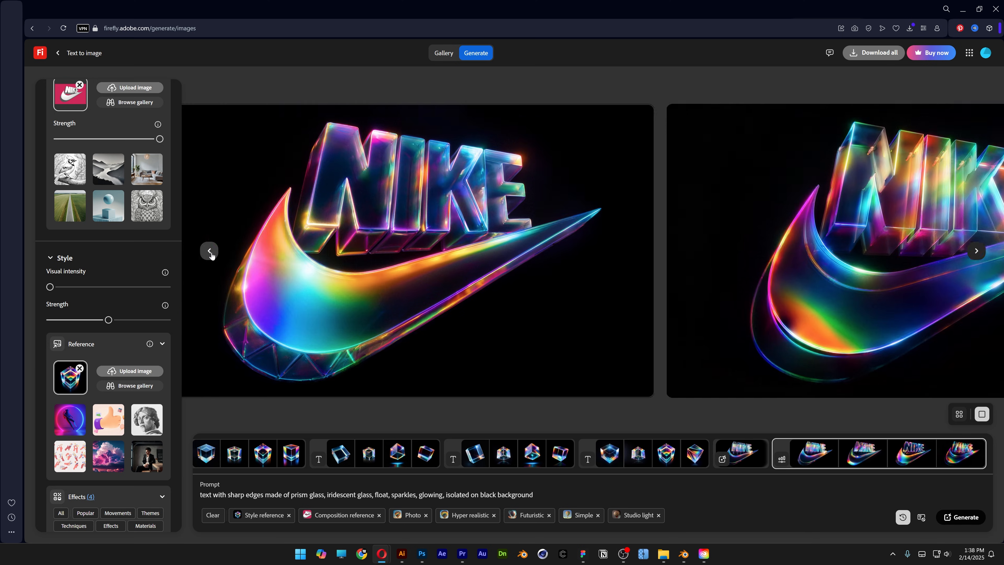
pyautogui.click(961, 516)
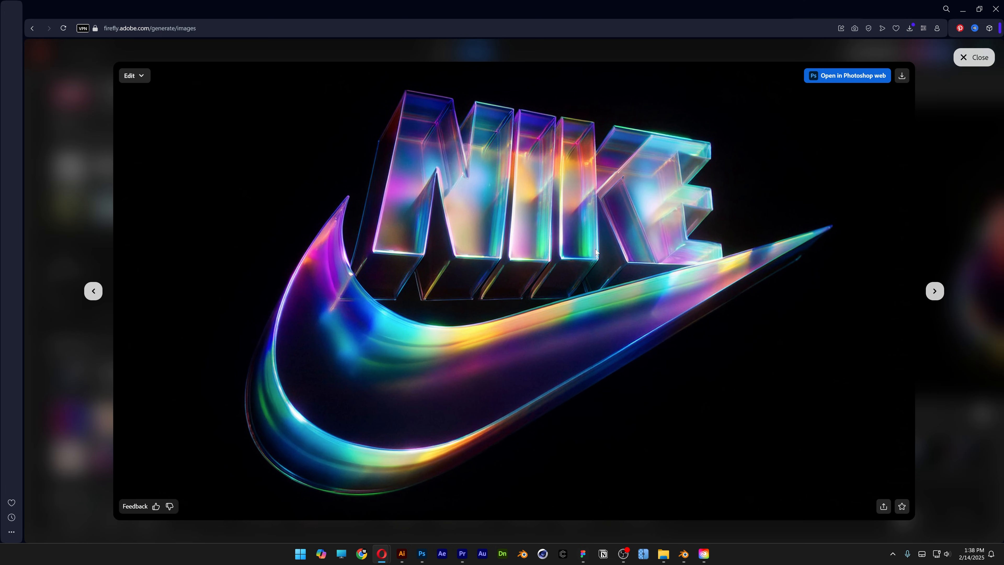
# Set a generated glass Nike image as the style reference, browse another result and return to the grid
pyautogui.click(133, 77)
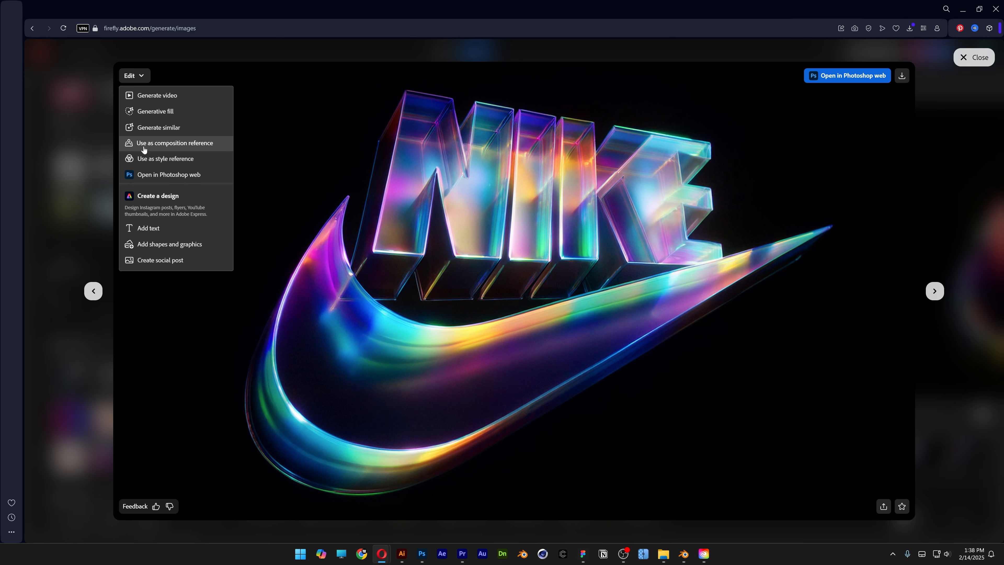
pyautogui.click(243, 164)
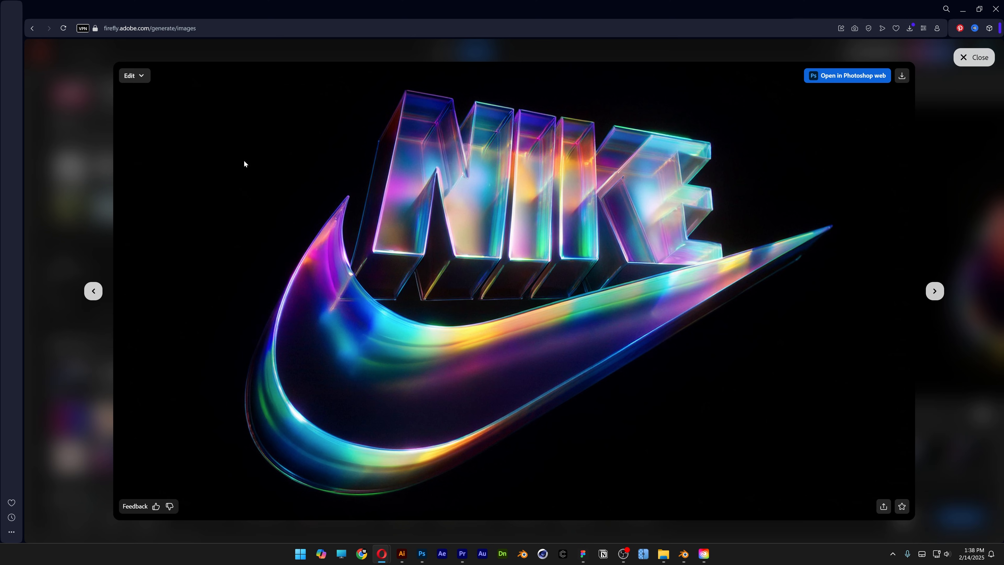
pyautogui.click(973, 58)
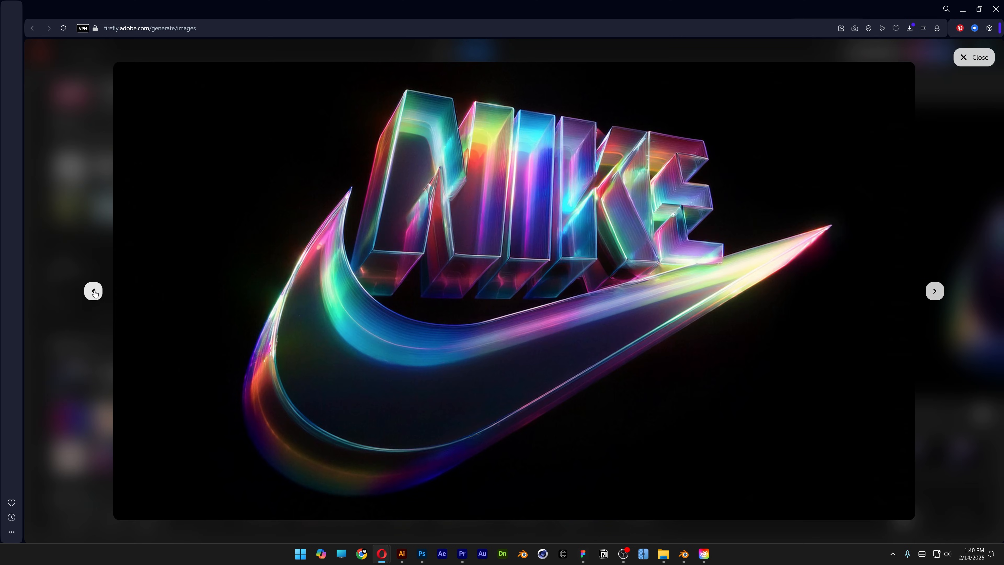
pyautogui.click(973, 57)
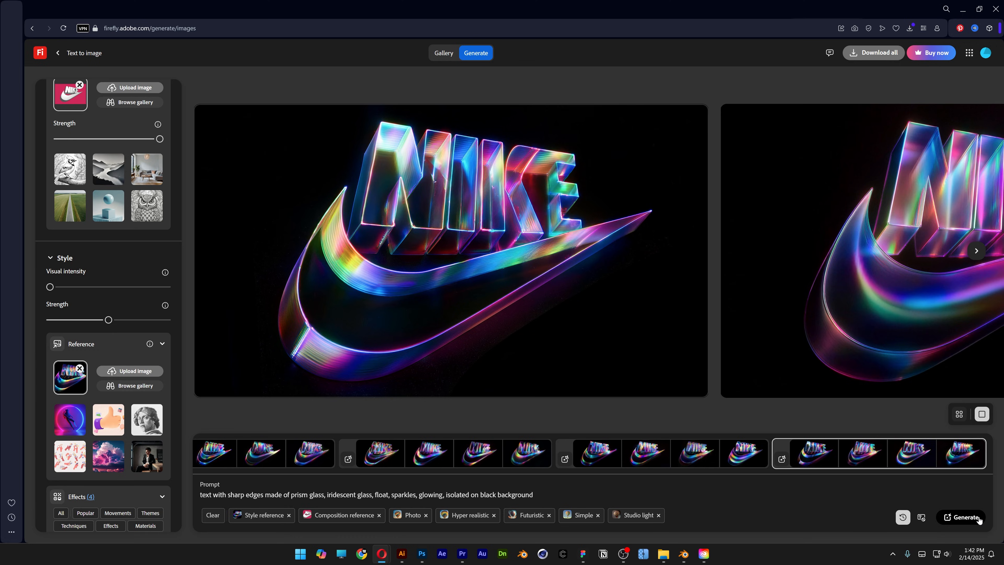